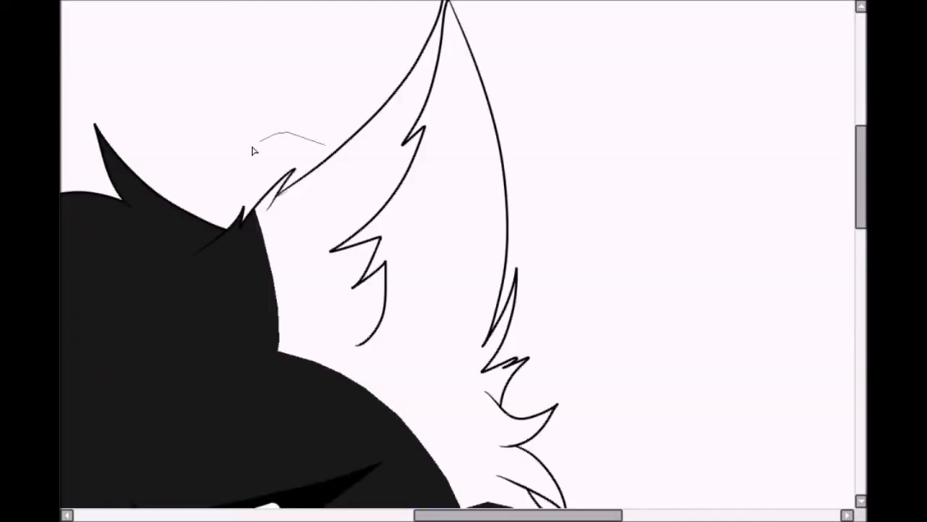
scroll("down", 3)
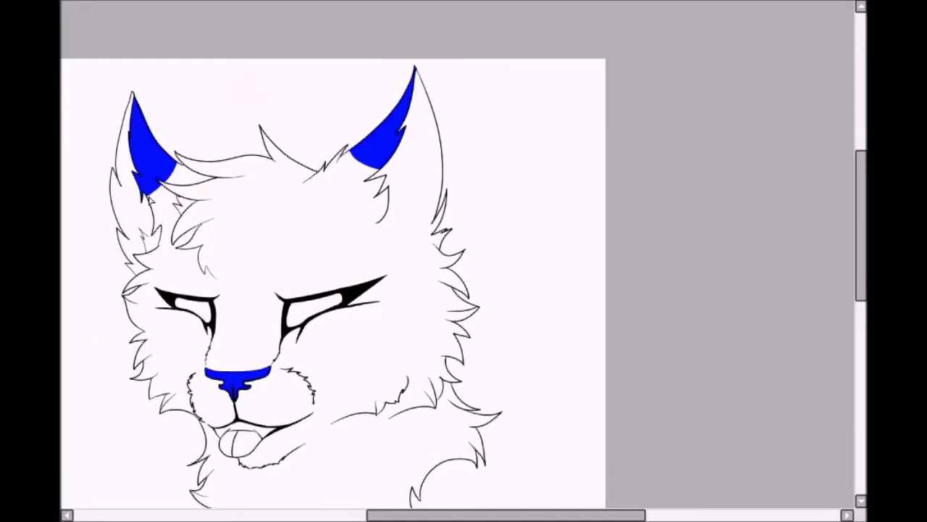
scroll("down", 3)
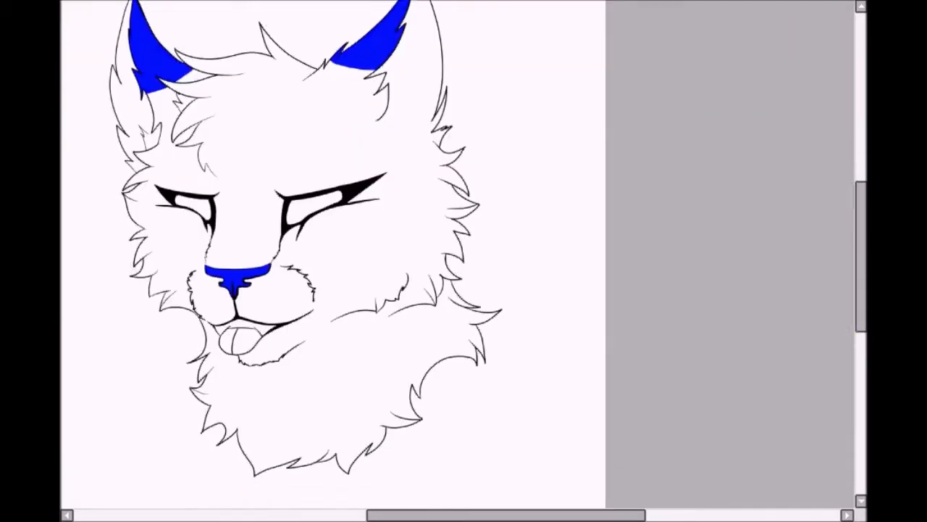